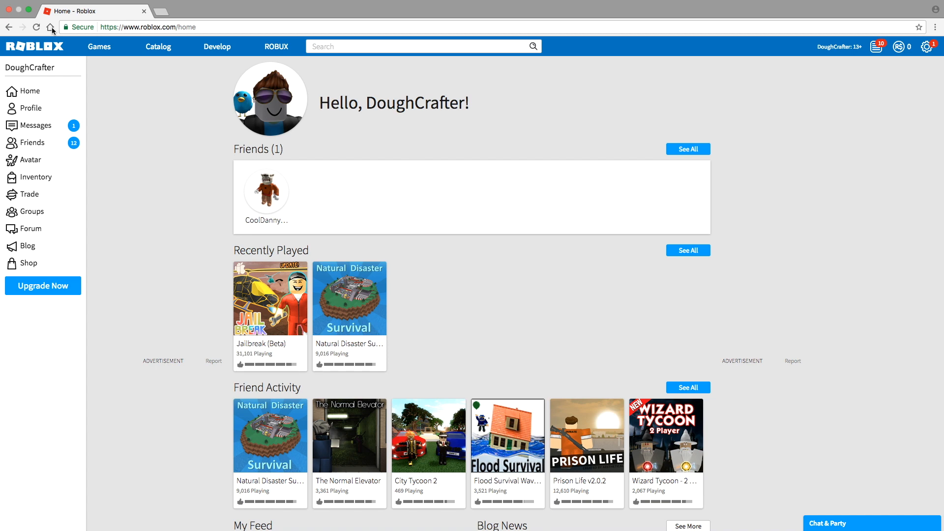
mouse_move(161, 13)
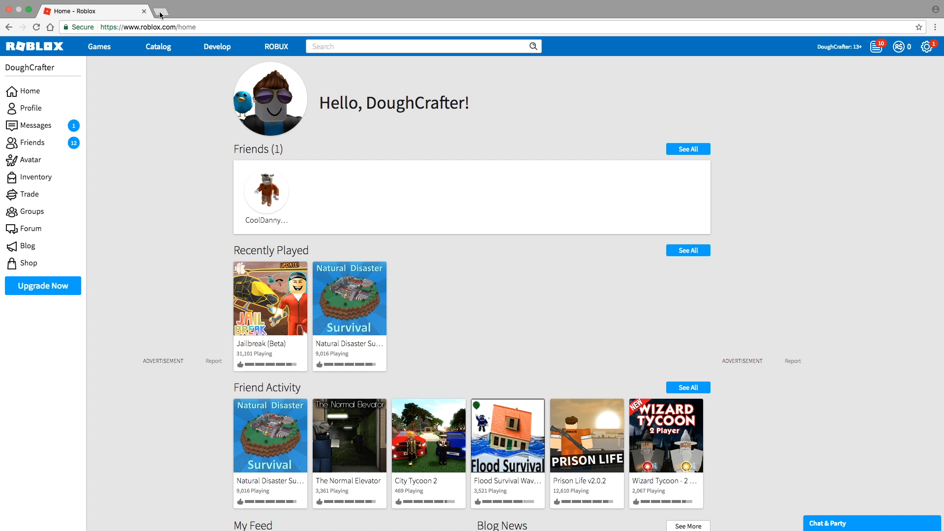
- Search Google from a new tab and reach the Chrome Web Store's Apps section
left_click(160, 11)
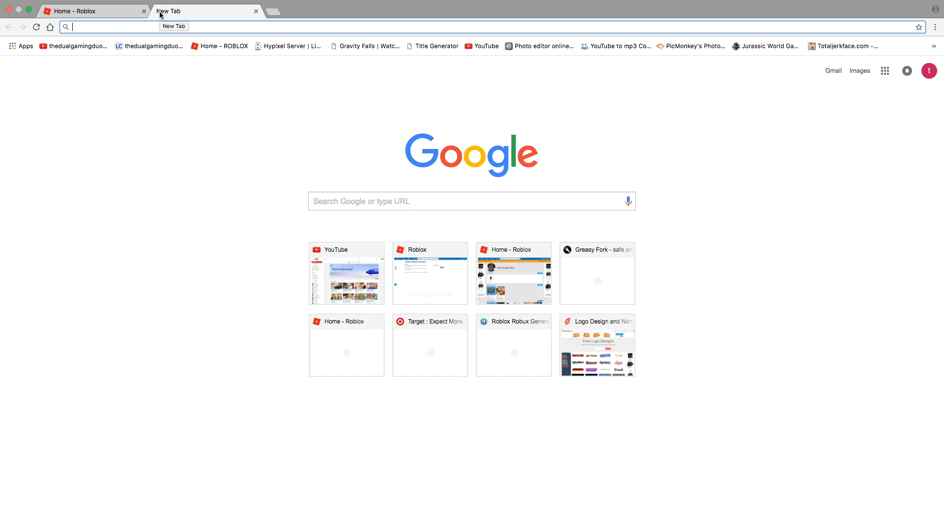
type("google app s")
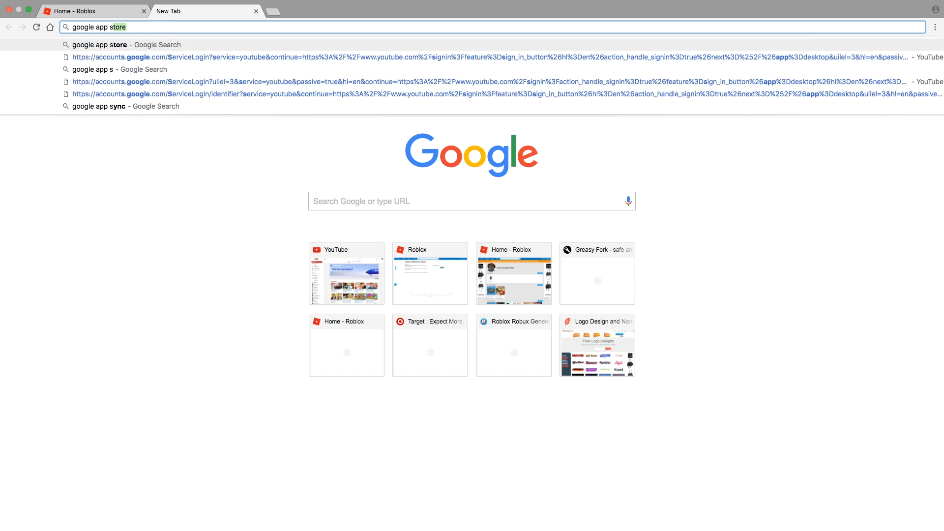
key("enter")
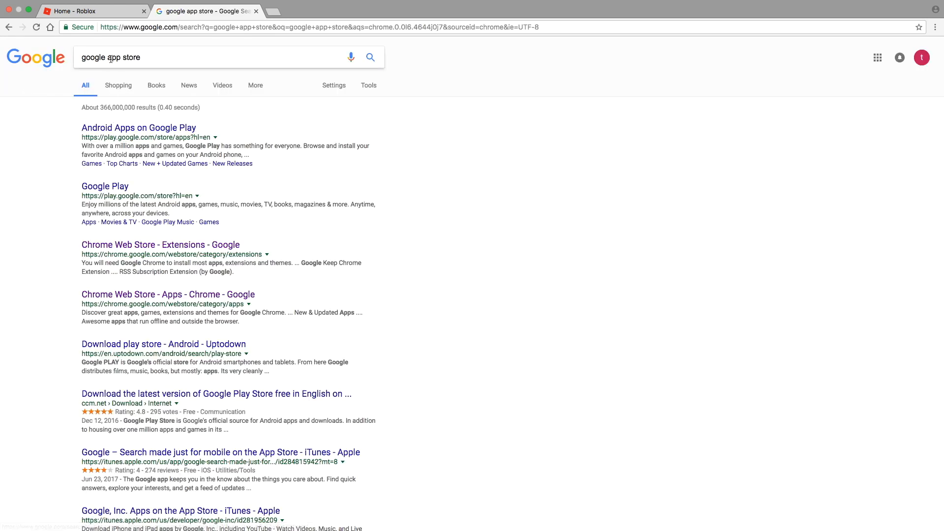
type("chrome app store")
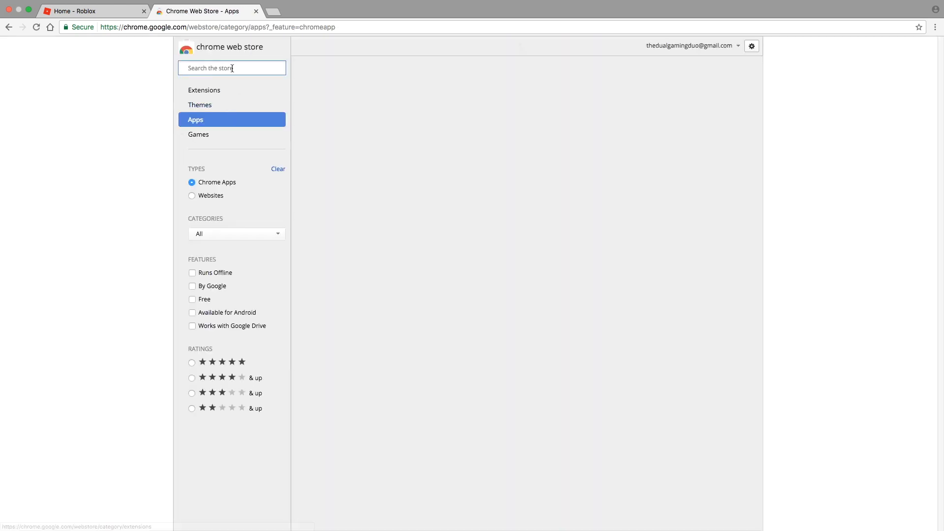
- Search the store for 'tamper', add the Tampermonkey extension to Chrome, then head to Greasy Fork
type("tampermonkey")
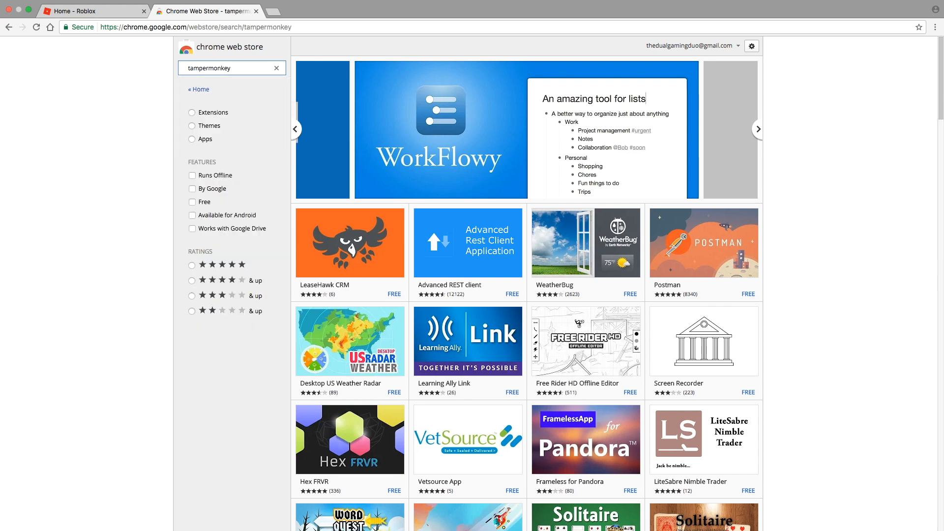
left_click(192, 112)
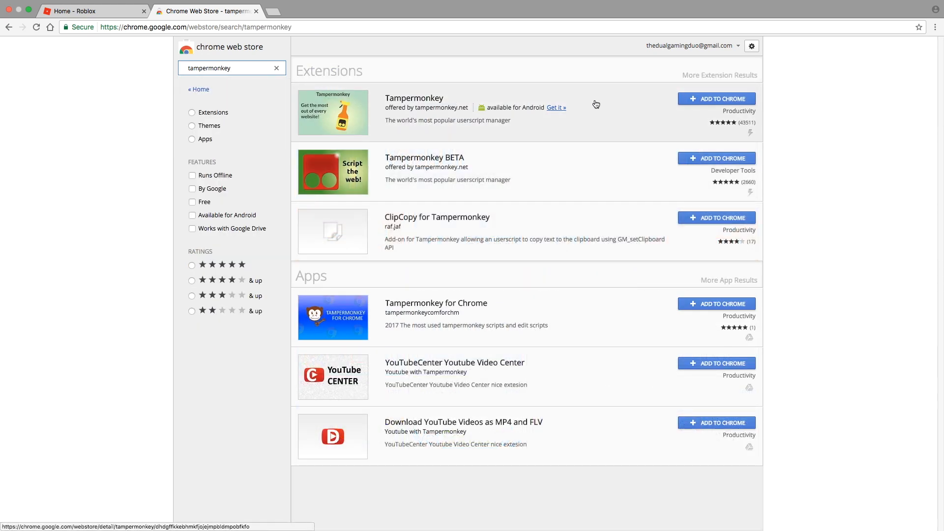
left_click(414, 97)
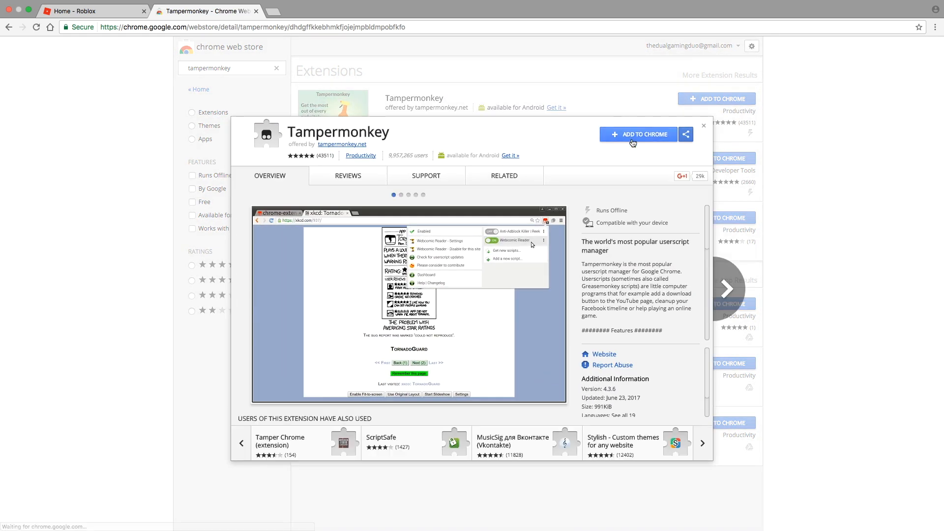
left_click(637, 134)
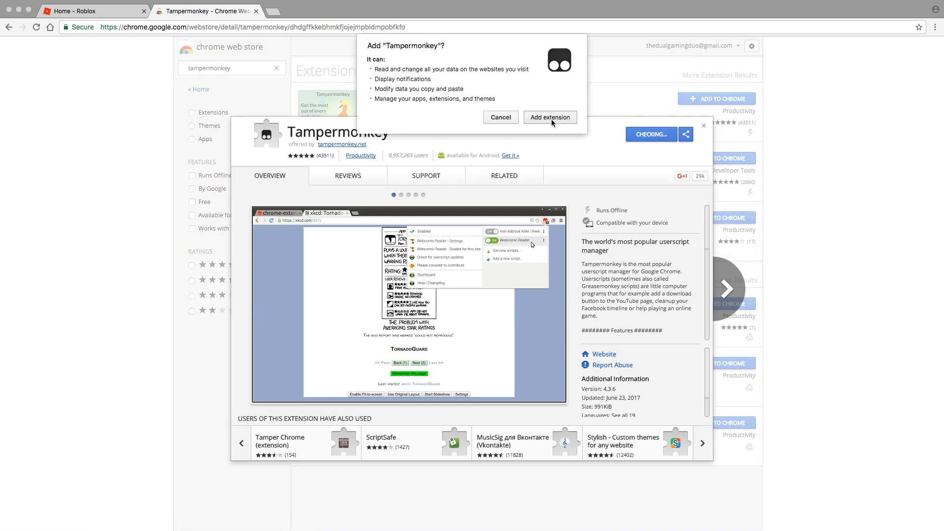
left_click(549, 117)
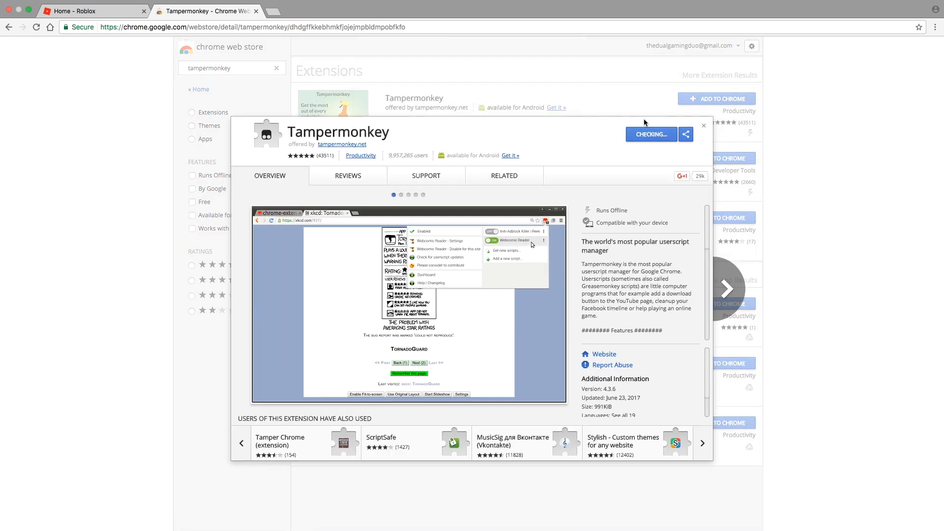
left_click(503, 175)
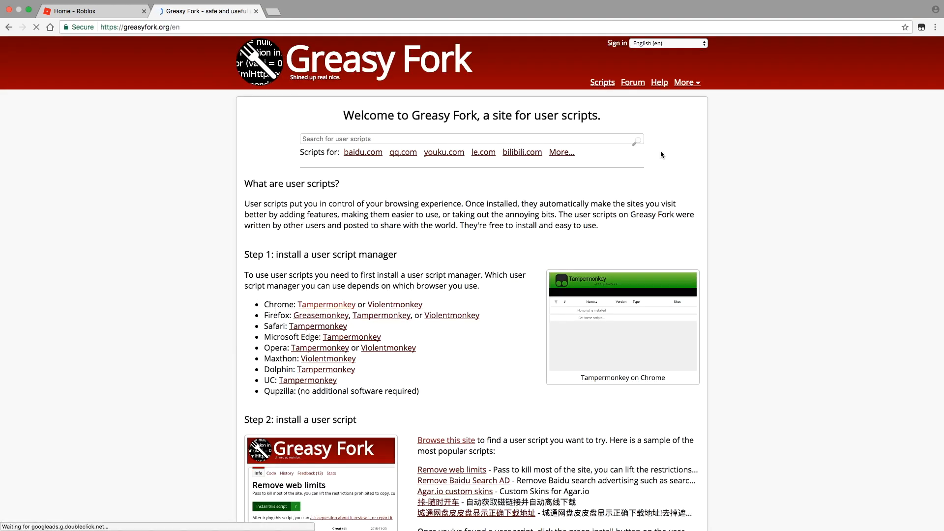
- Search 'robu', install the Get ROBUX script and return to the Roblox tab
type("robux")
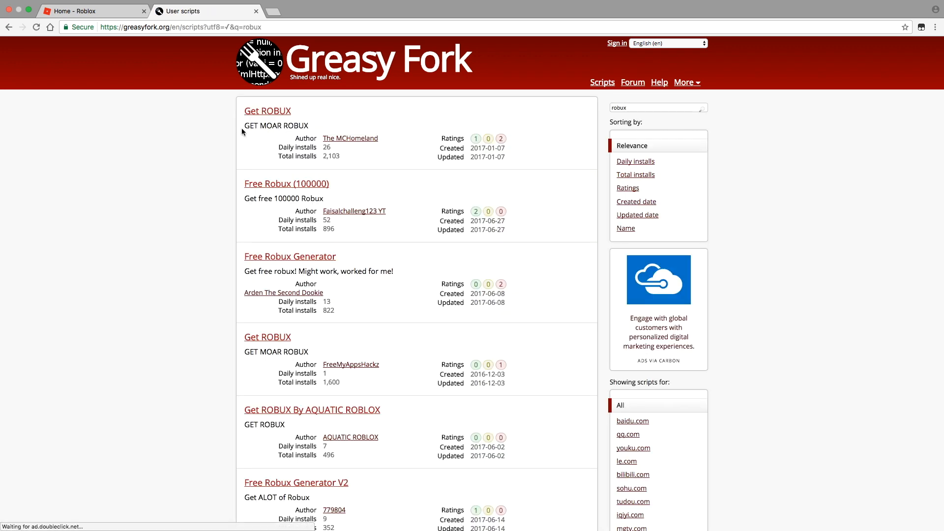
left_click(268, 111)
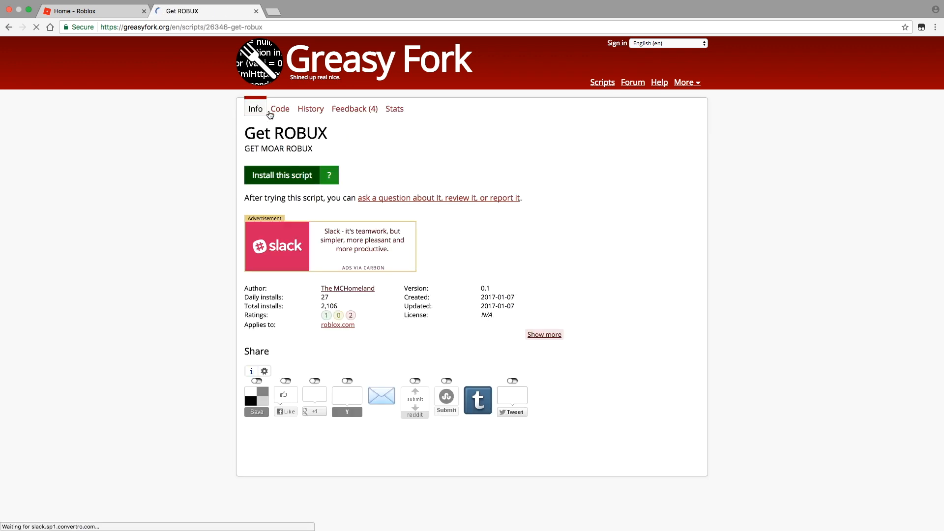
left_click(281, 175)
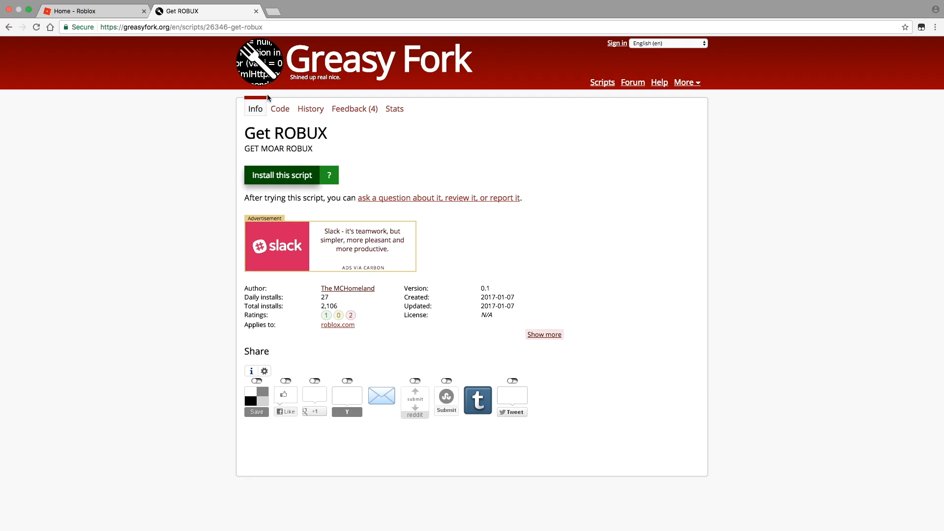
left_click(94, 11)
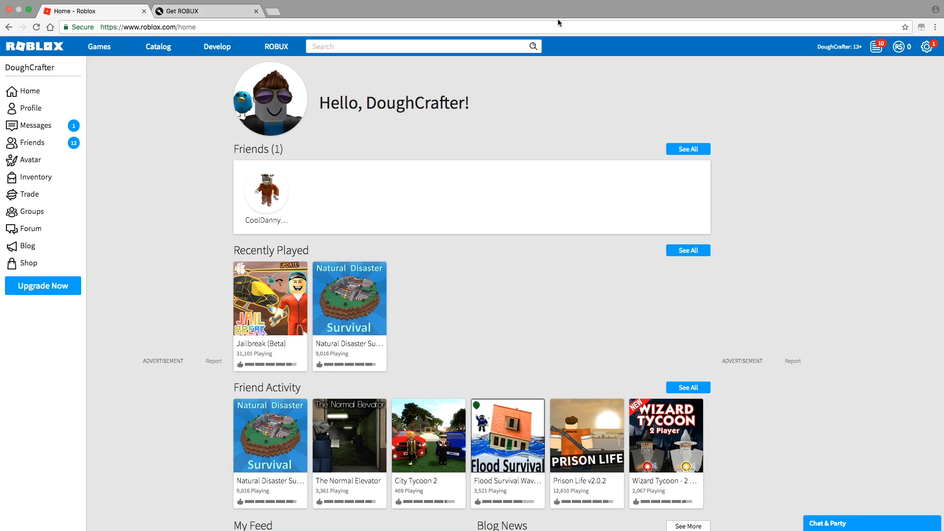
mouse_move(640, 15)
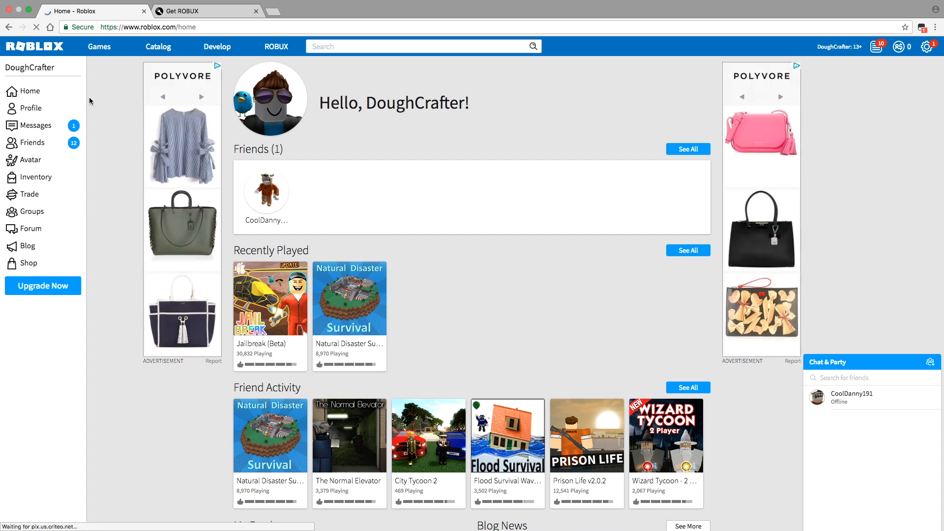
- Request the 22,500 Robux package so the balance reads 100000 ROBUX
left_click(275, 46)
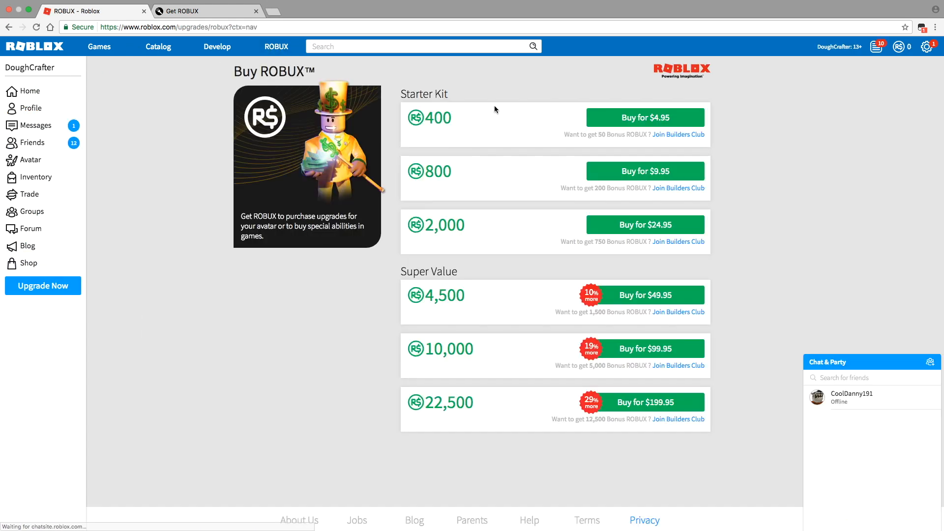
left_click(644, 403)
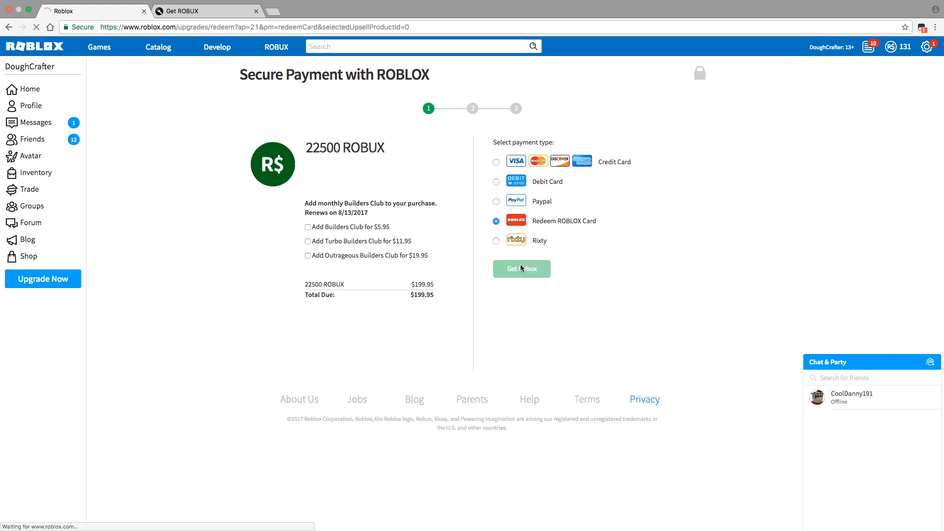
left_click(521, 269)
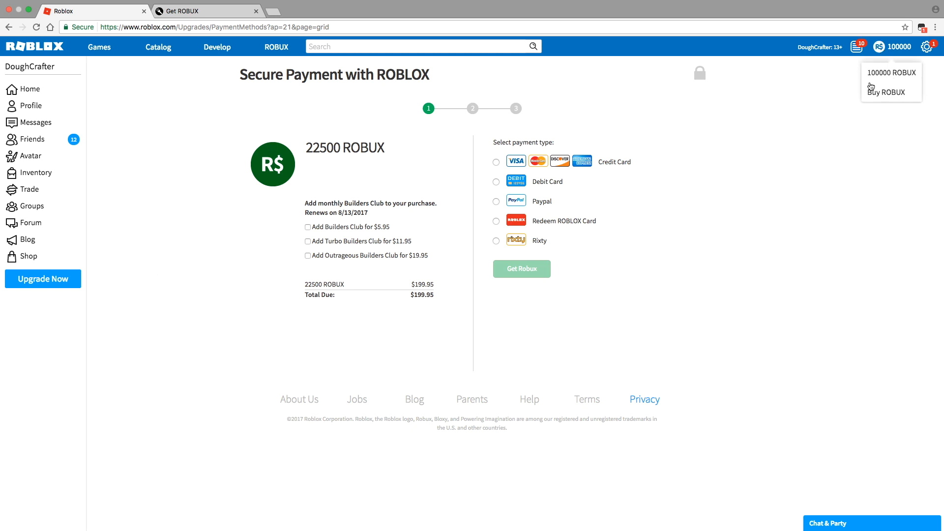
mouse_move(151, 68)
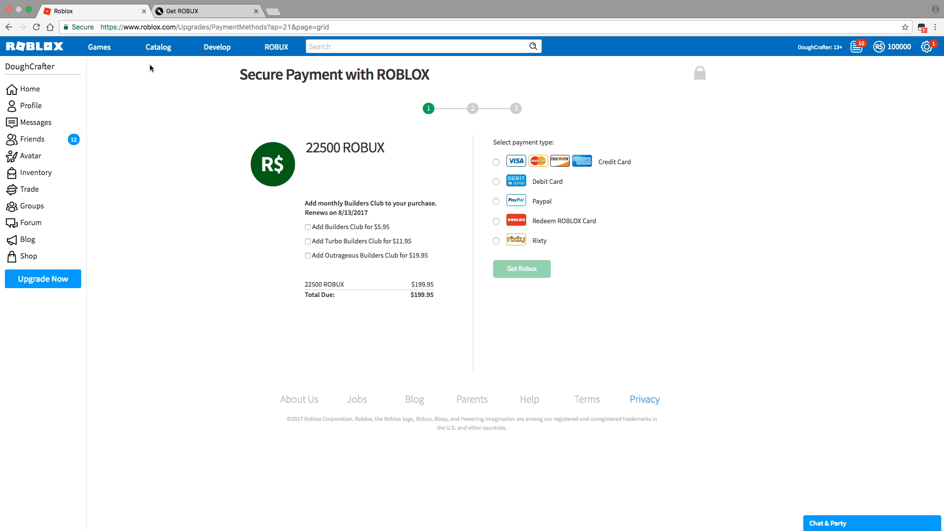
- Filter the catalog to Body Parts sorted by price from most expensive down
left_click(157, 46)
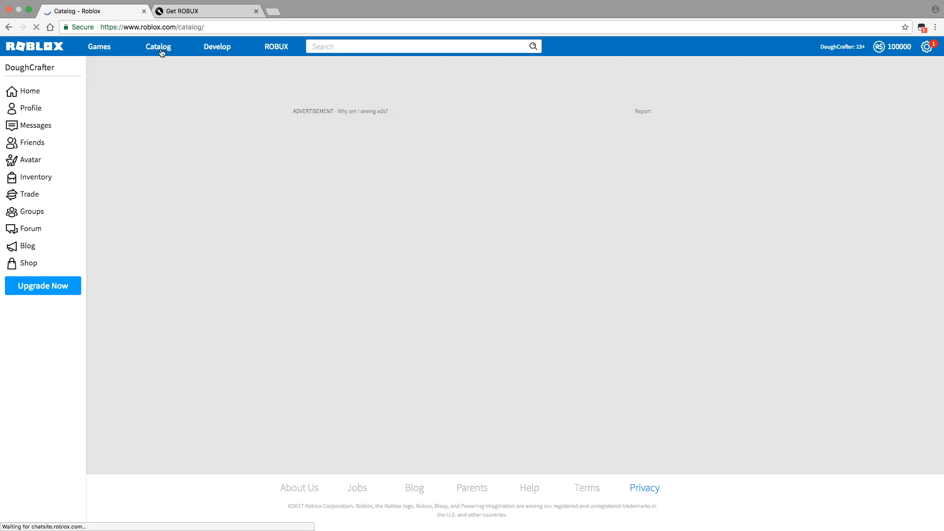
left_click(157, 46)
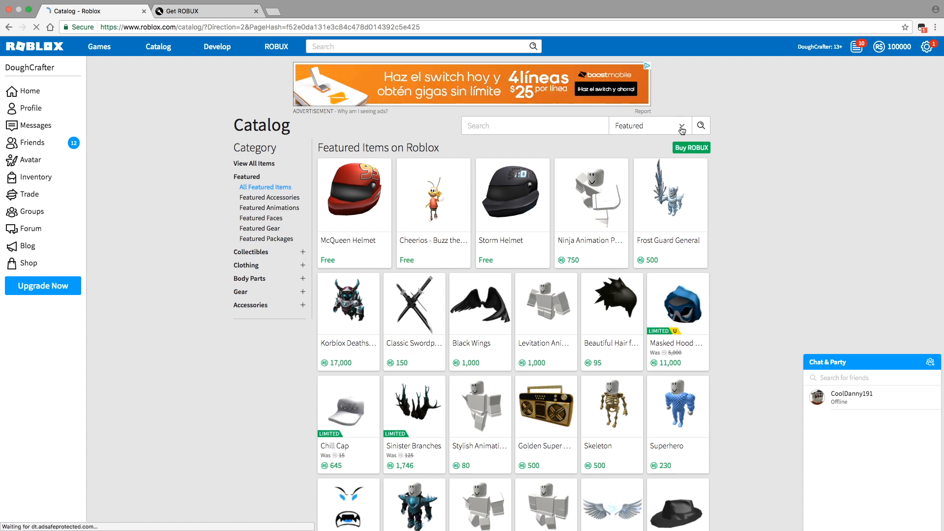
left_click(649, 125)
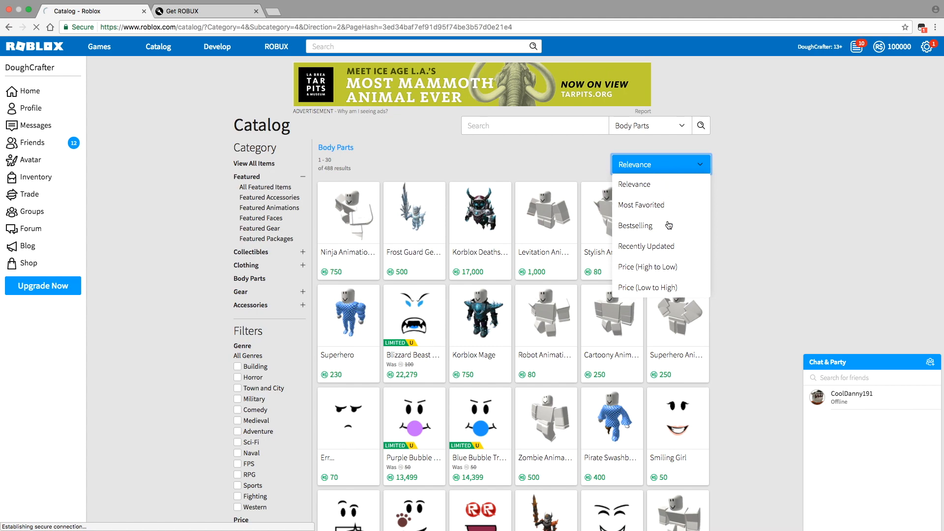
left_click(634, 225)
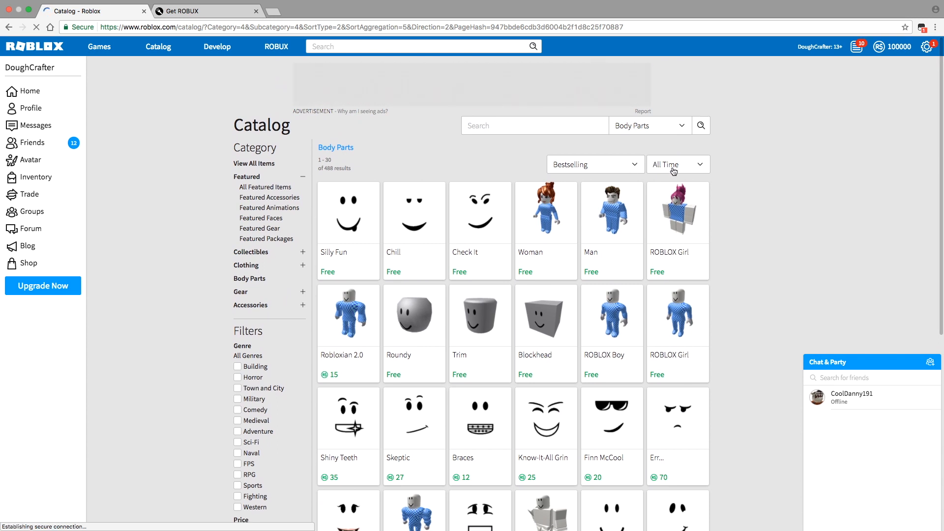
left_click(594, 164)
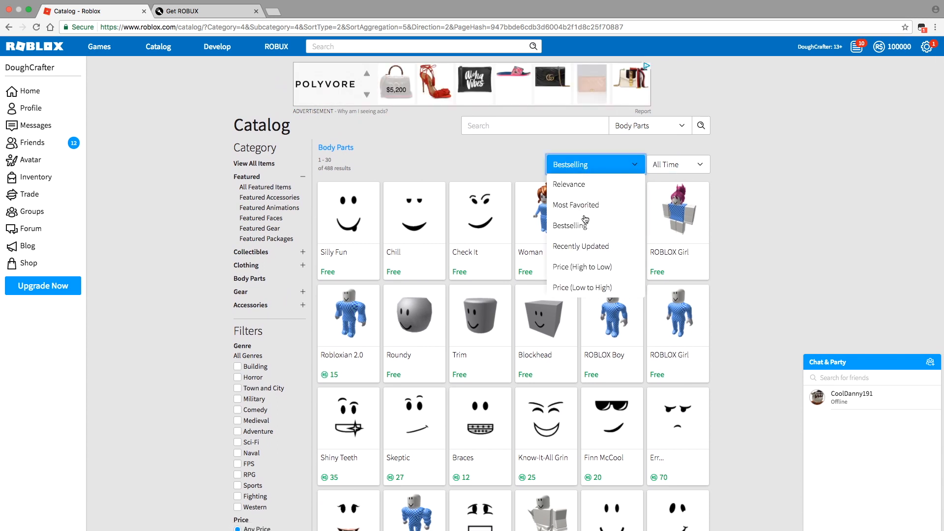
left_click(581, 266)
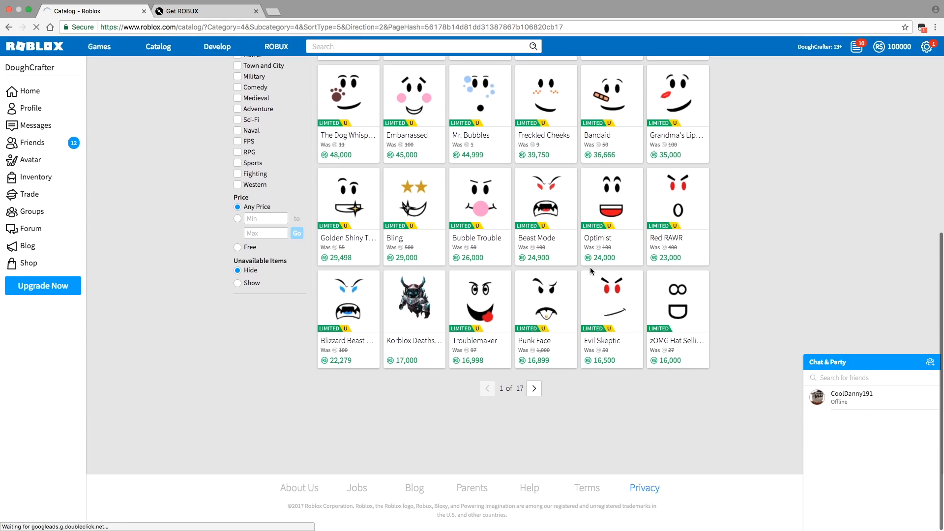
mouse_move(679, 320)
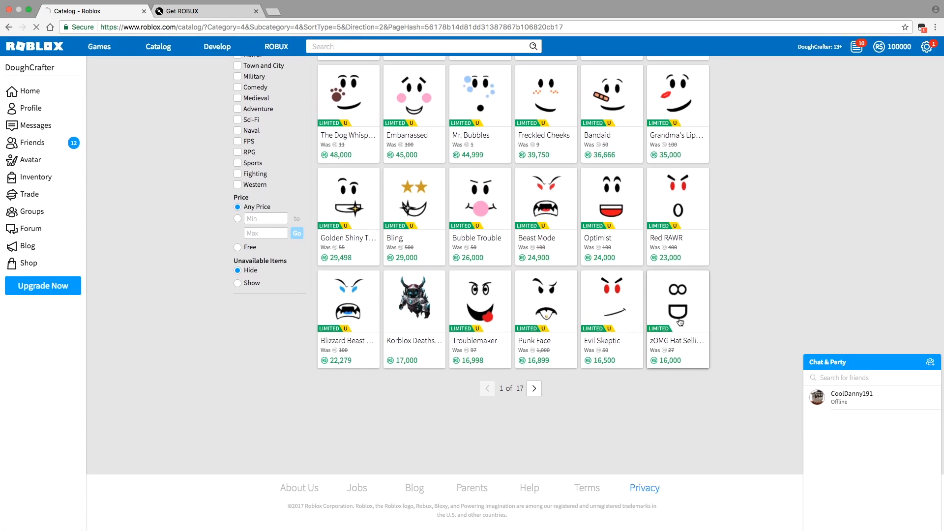
- Start buying the 16,000 ROBUX 'zOMG Hat Selling!' face
left_click(677, 301)
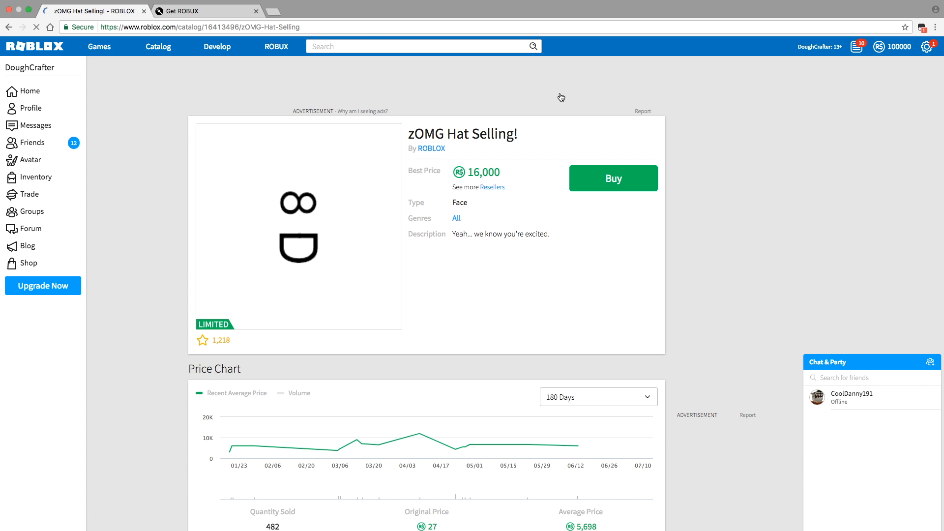
left_click(612, 178)
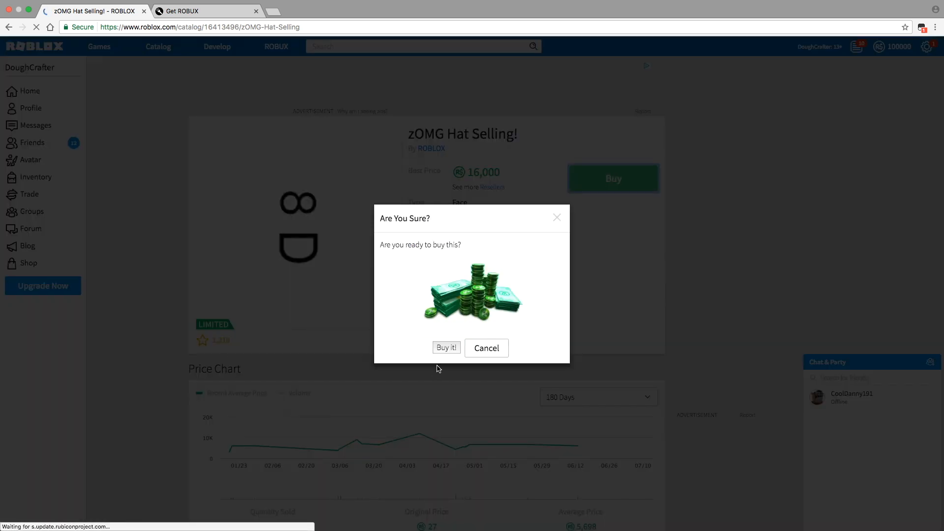